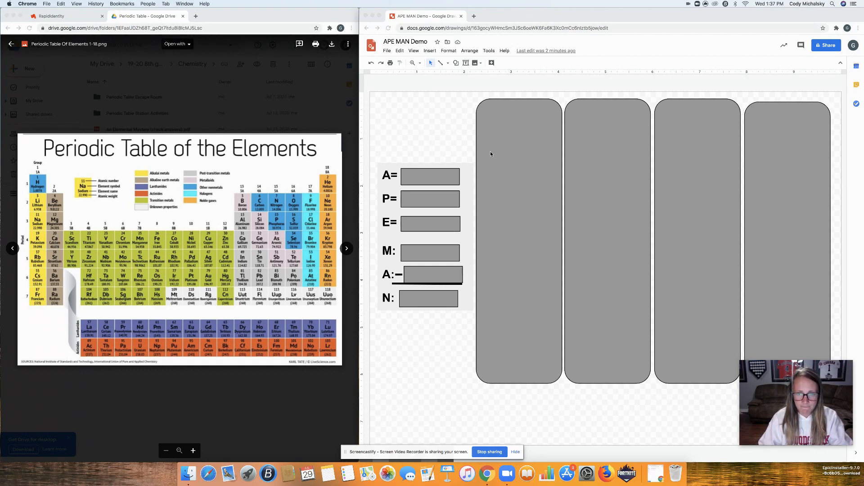
pyautogui.moveTo(130, 185)
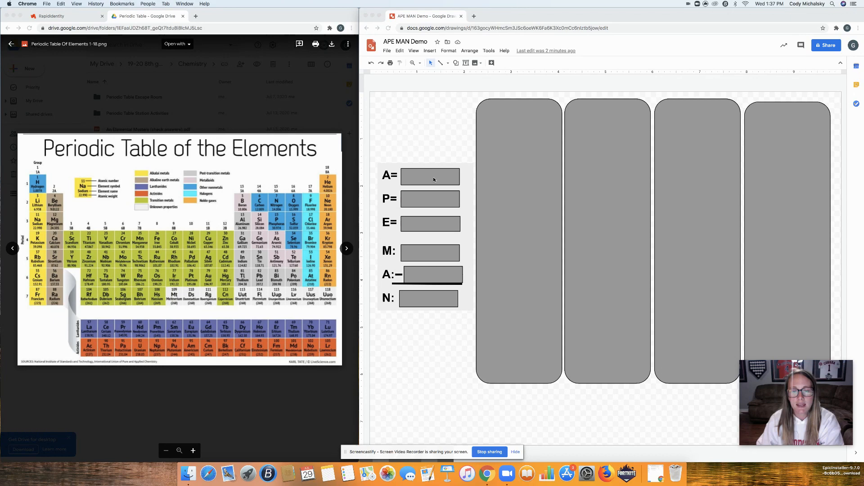
# - Label A in the key as 'Atomic Number' in red text
pyautogui.write('Atomic Number')
pyautogui.write('Electrons')
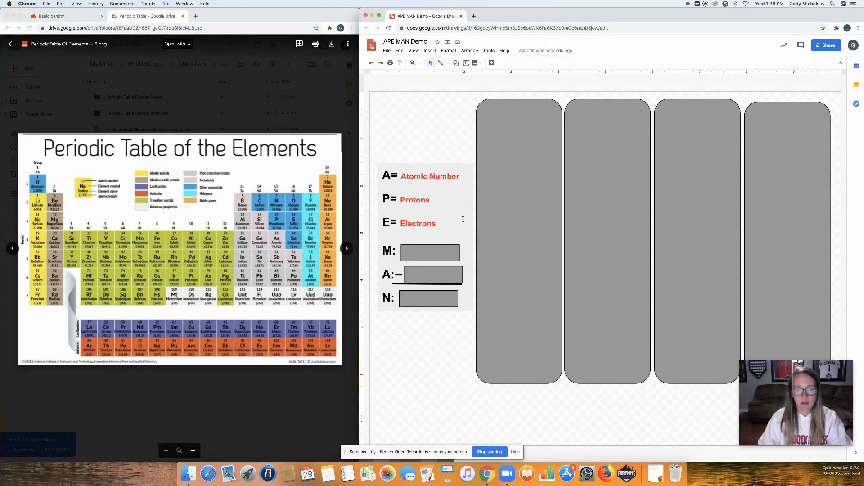
# - Label M, A and N in the key as 'Mass Number', 'Atomic Number' and 'Neutrons'
pyautogui.click(430, 253)
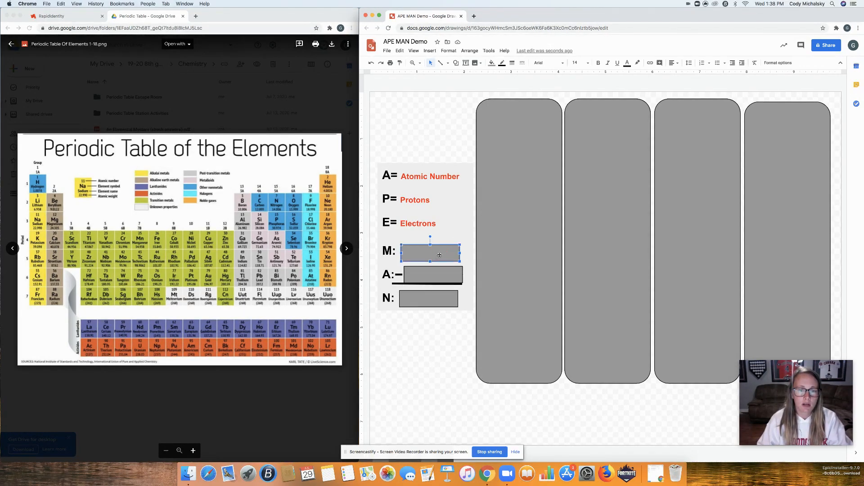
pyautogui.write('Mass Number')
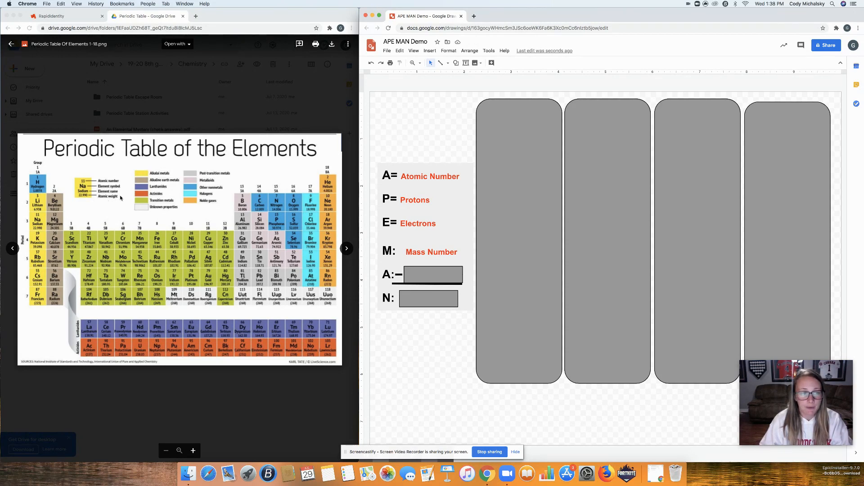
pyautogui.moveTo(79, 191)
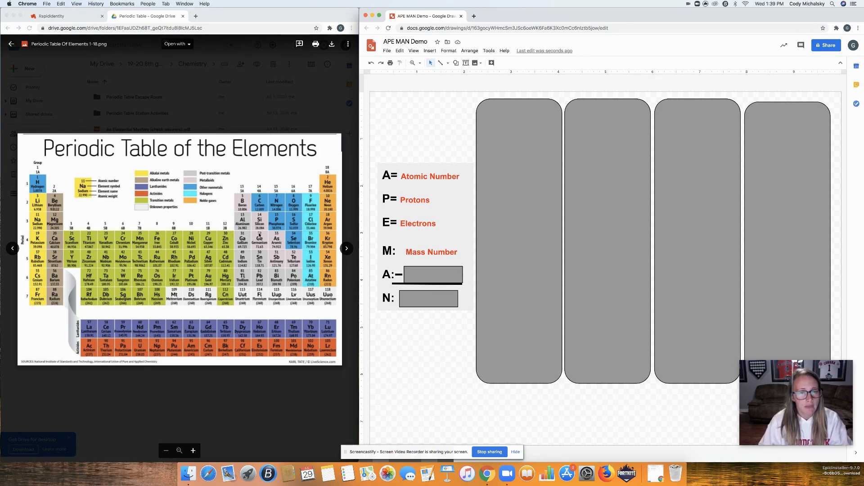
pyautogui.write('Atomic Number')
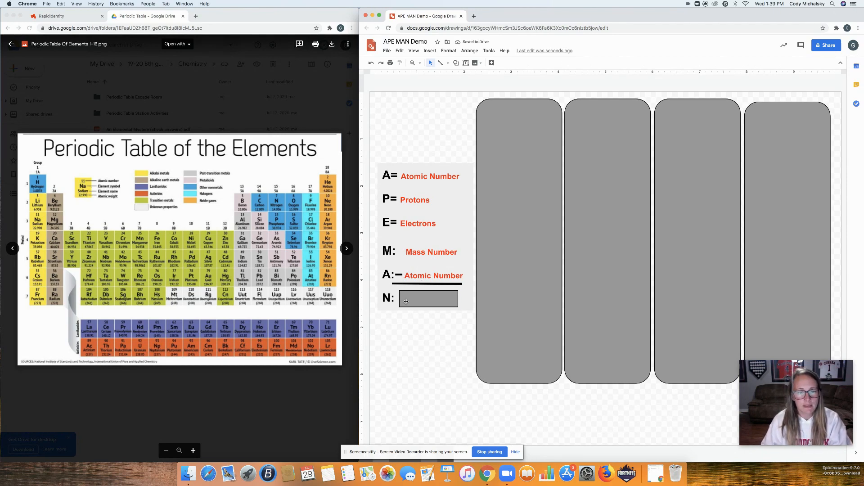
pyautogui.write('Neutrons')
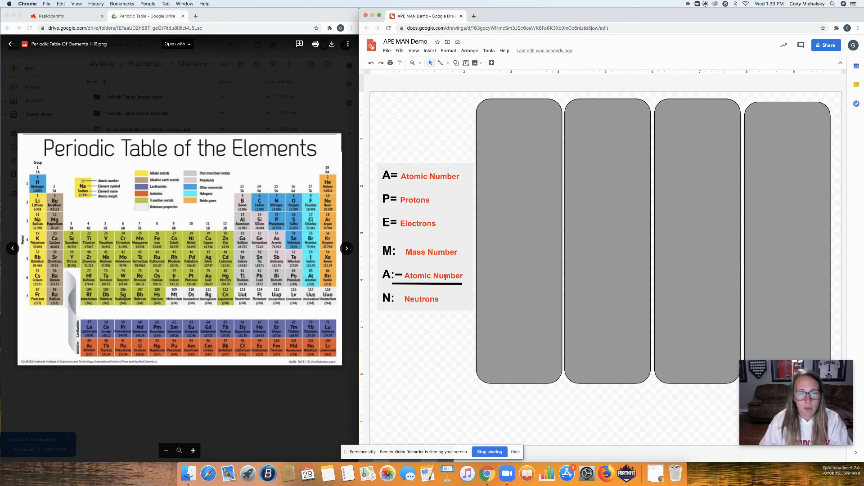
pyautogui.moveTo(435, 293)
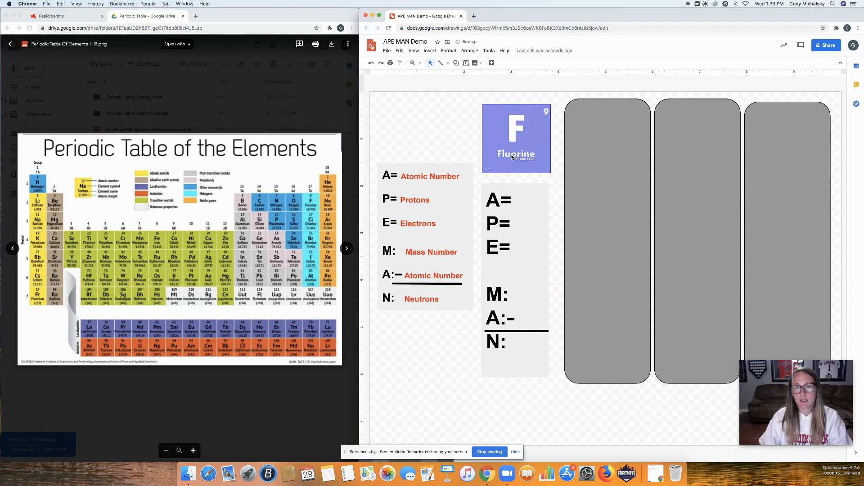
pyautogui.moveTo(537, 127)
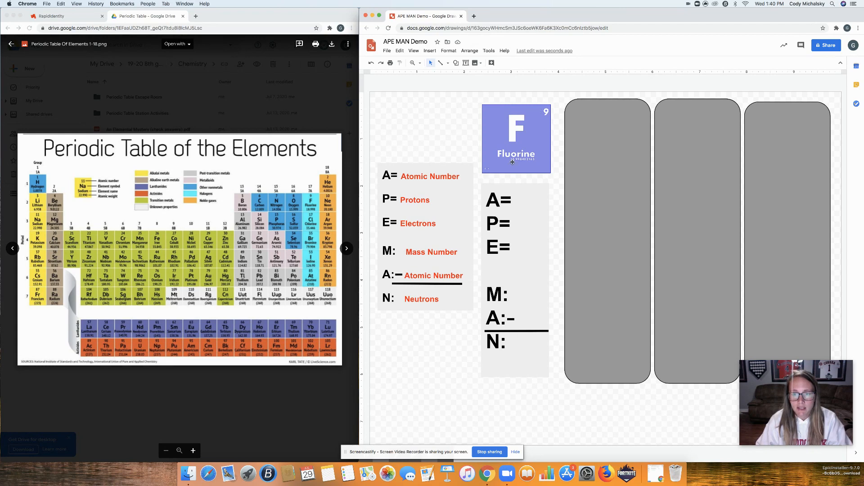
pyautogui.moveTo(519, 164)
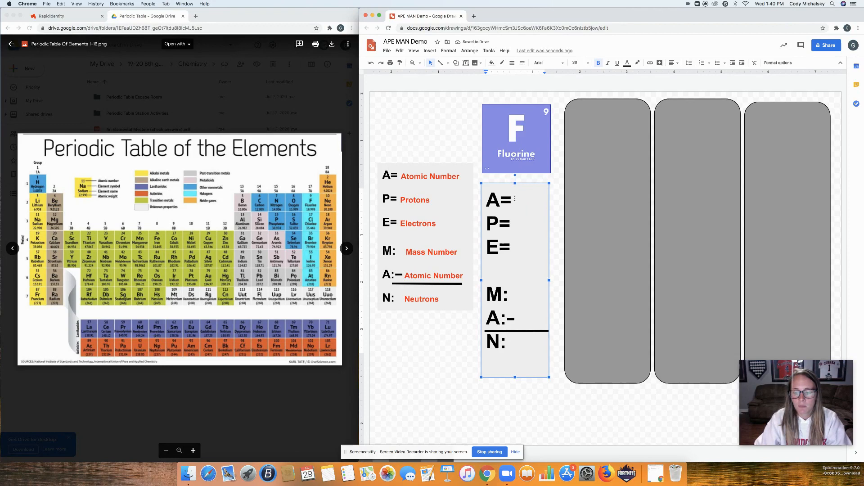
# - Enter fluorine's A, P and E values as 9, 9 and 9
pyautogui.click(516, 199)
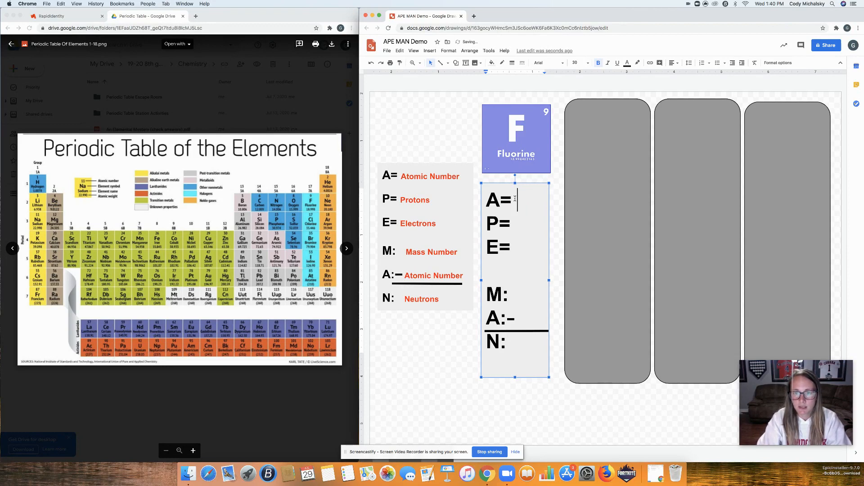
pyautogui.write('9')
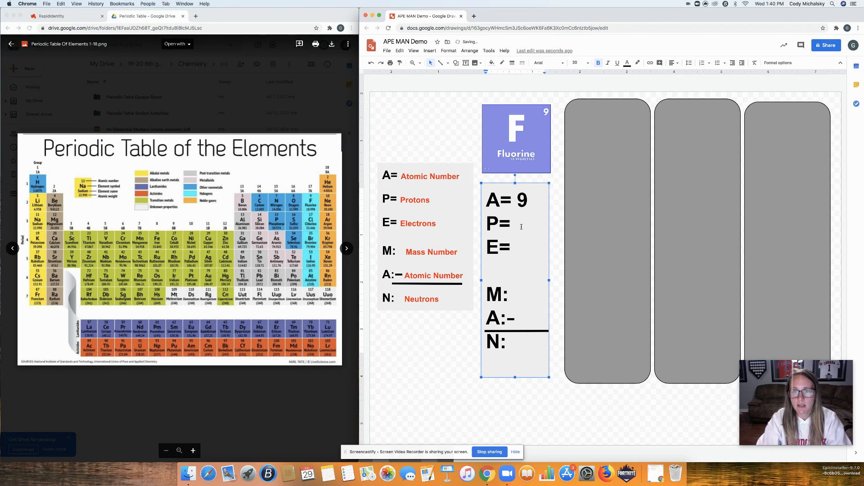
pyautogui.write('9')
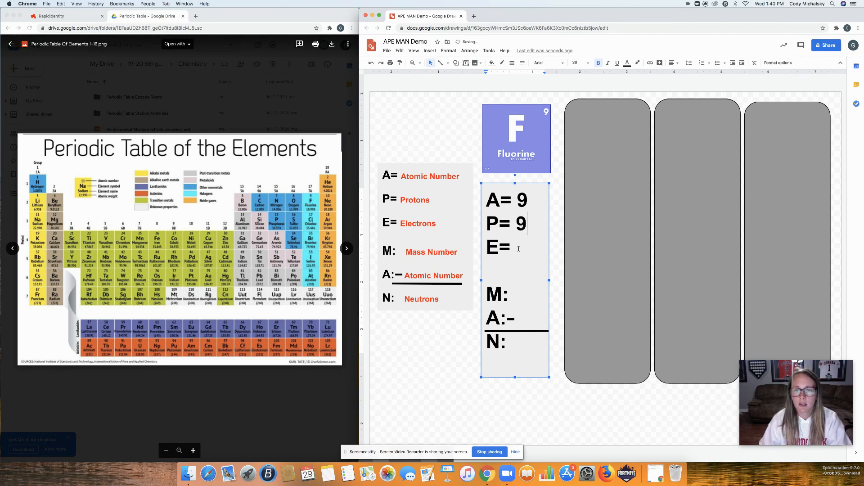
pyautogui.write('9')
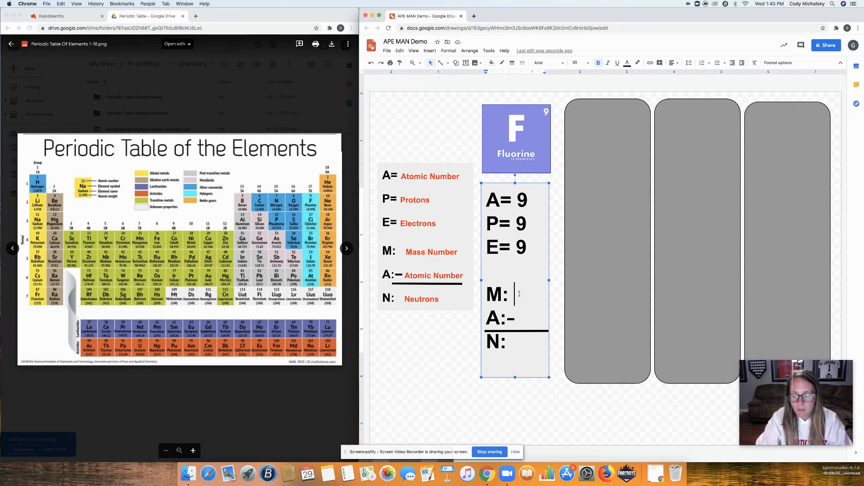
# - Enter fluorine's M, A and N values as 19, 9 and 10
pyautogui.write('19')
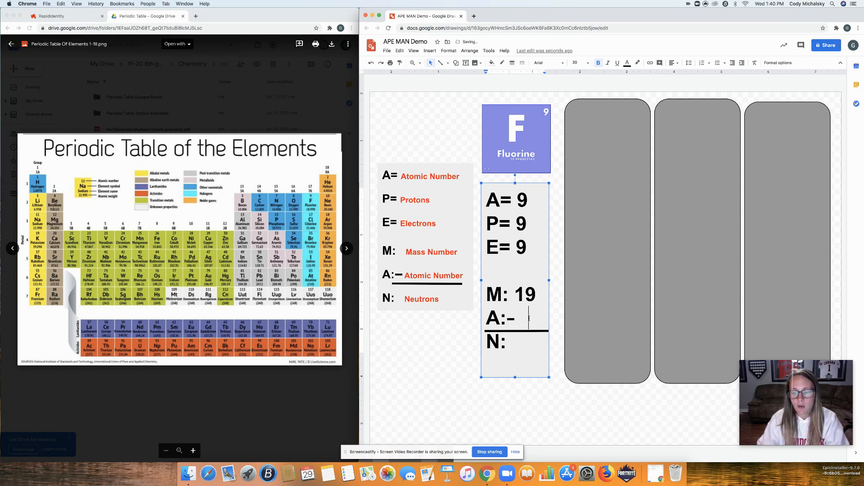
pyautogui.write('9')
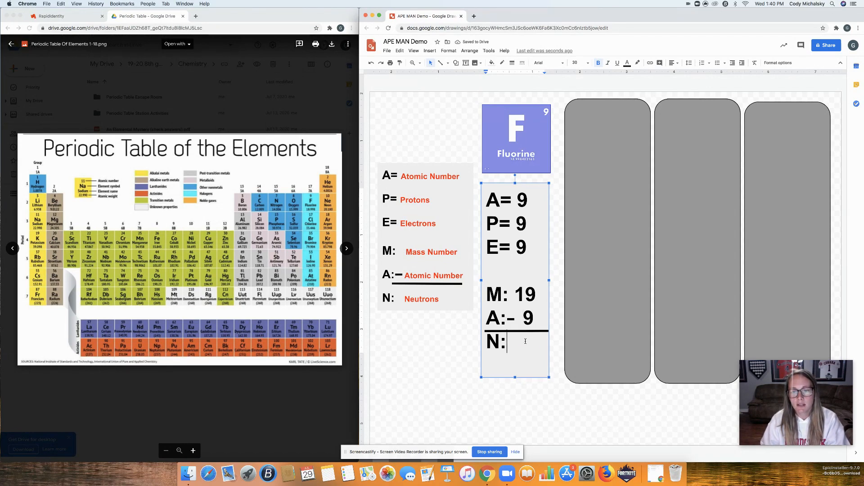
pyautogui.write('1')
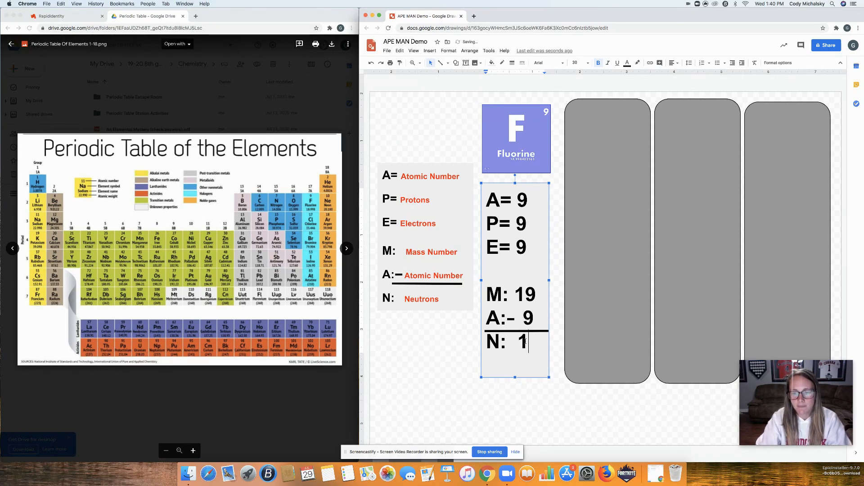
pyautogui.write('0')
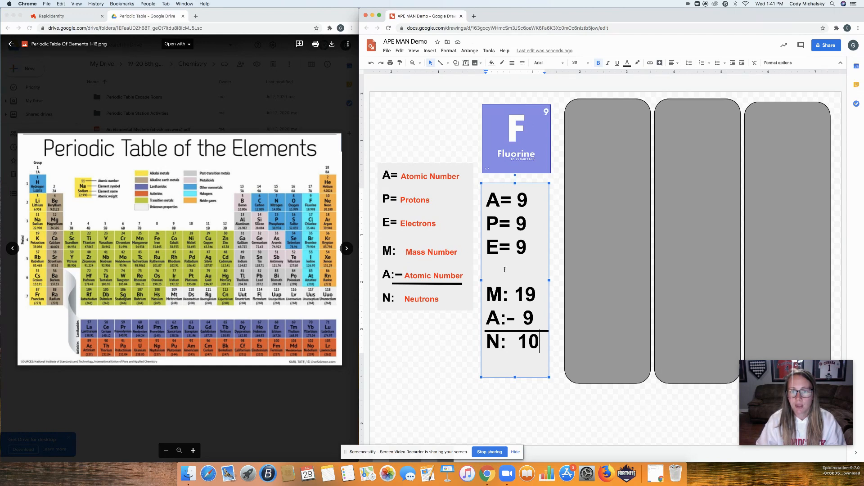
pyautogui.moveTo(482, 265)
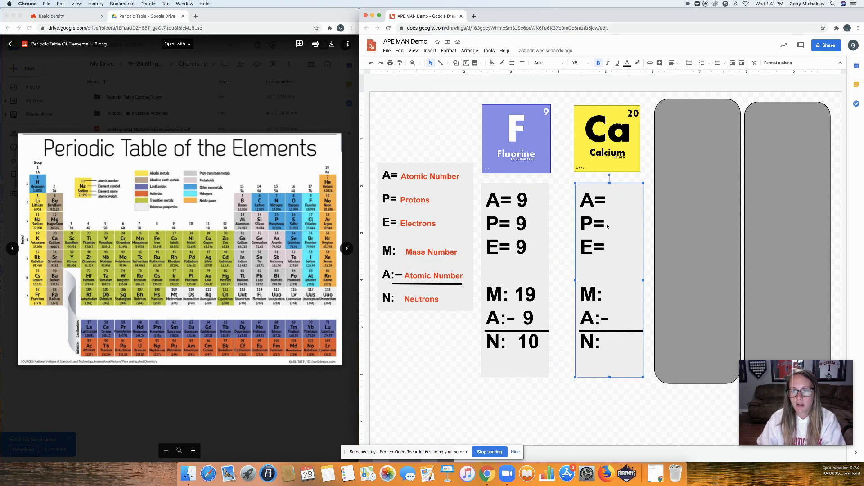
# - Enter calcium's A, P and E values as 20, 20 and 20
pyautogui.click(610, 200)
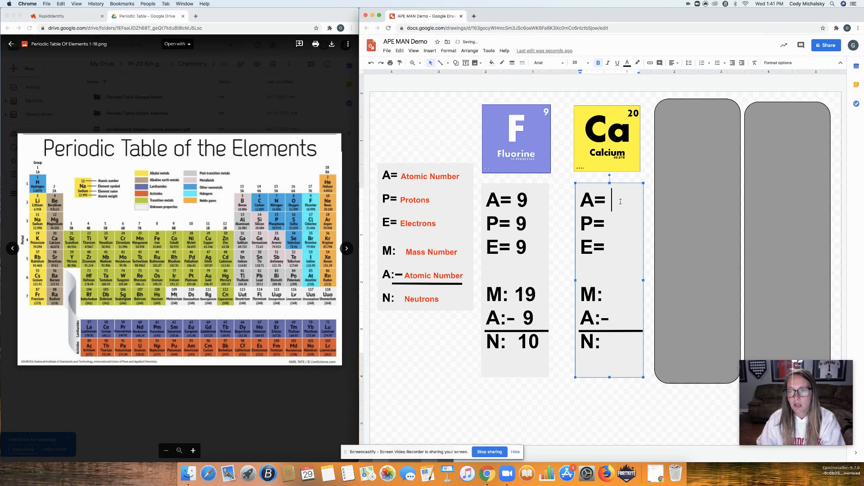
pyautogui.write('20')
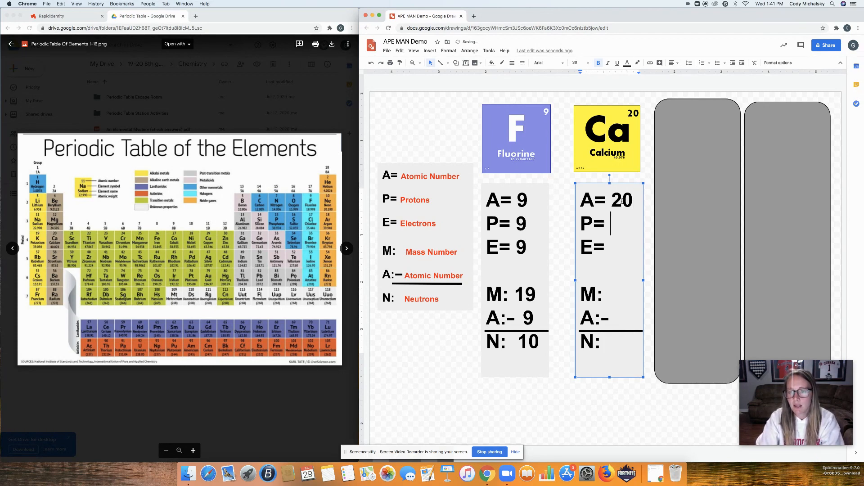
pyautogui.write('20')
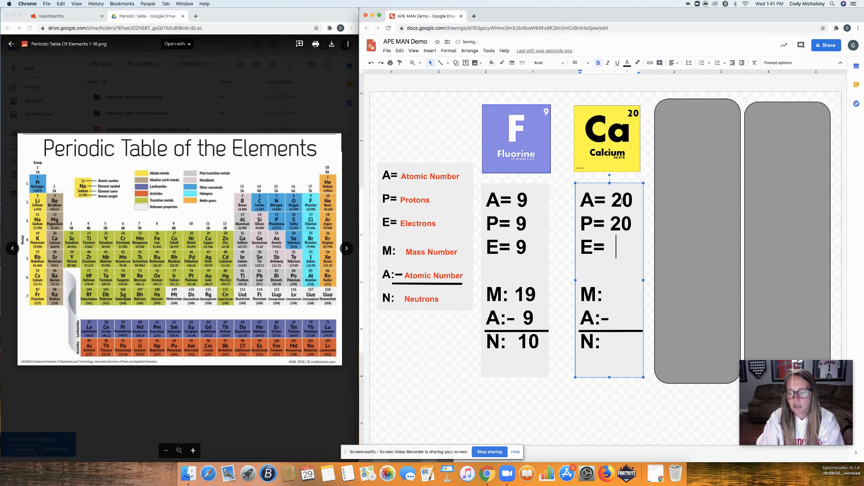
pyautogui.write('20')
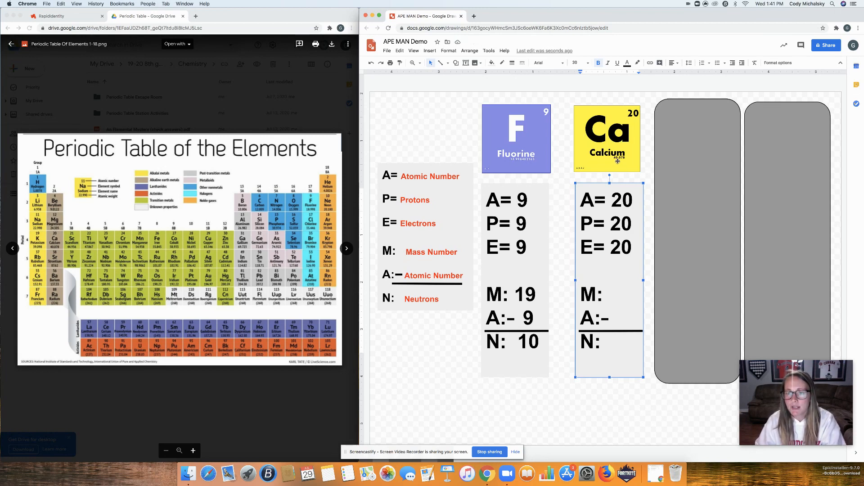
# - Enter calcium's M, A and N values as 40, 20 and 20
pyautogui.click(614, 294)
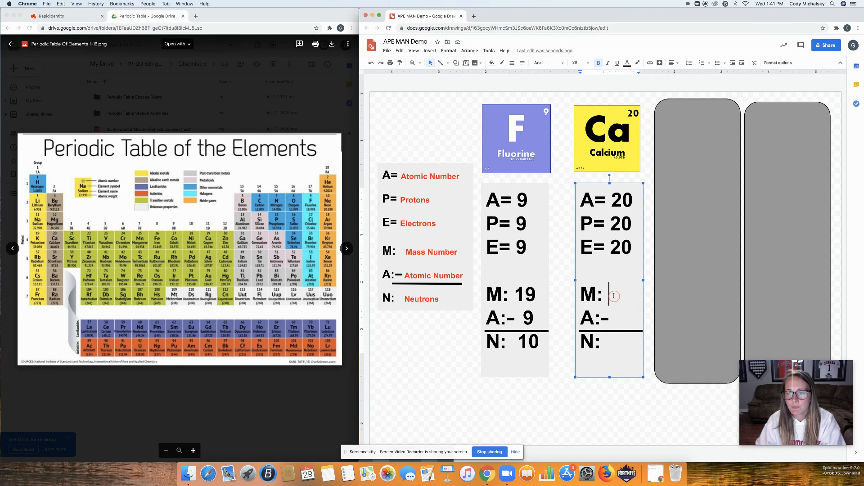
pyautogui.write('40')
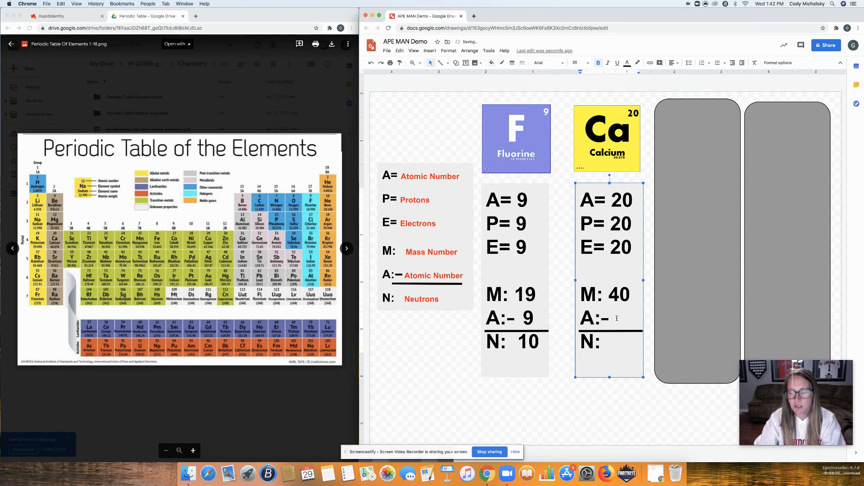
pyautogui.write('20')
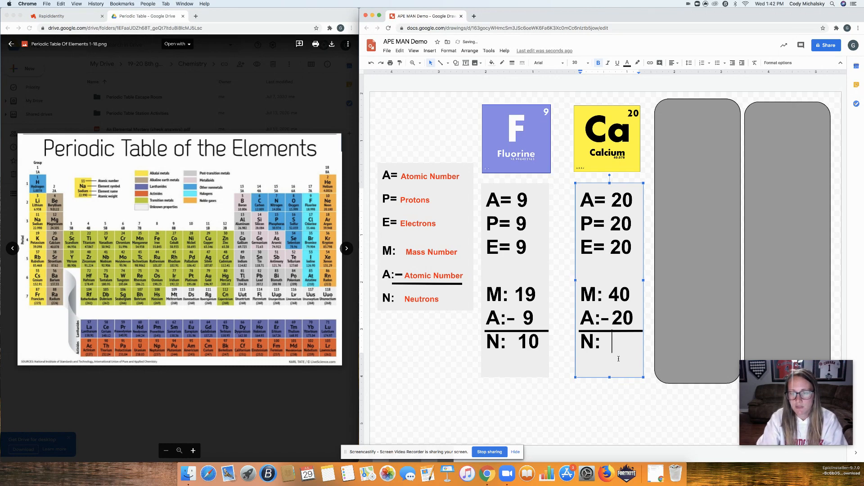
pyautogui.write('2')
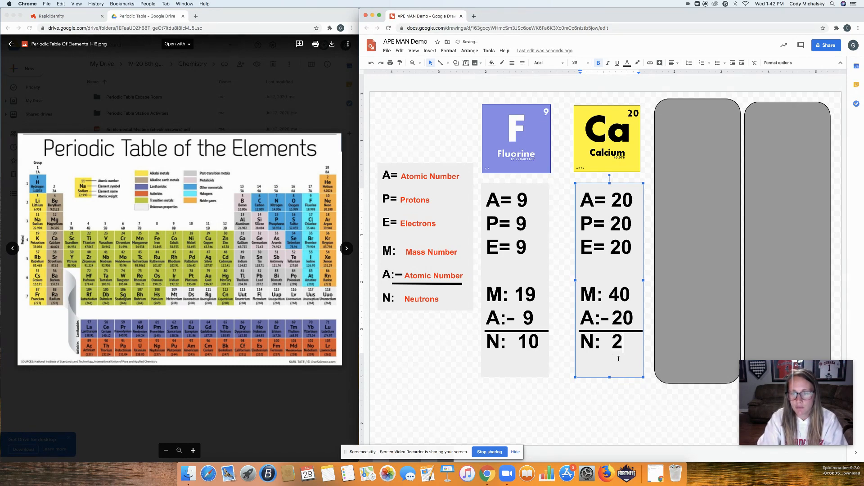
pyautogui.write('0')
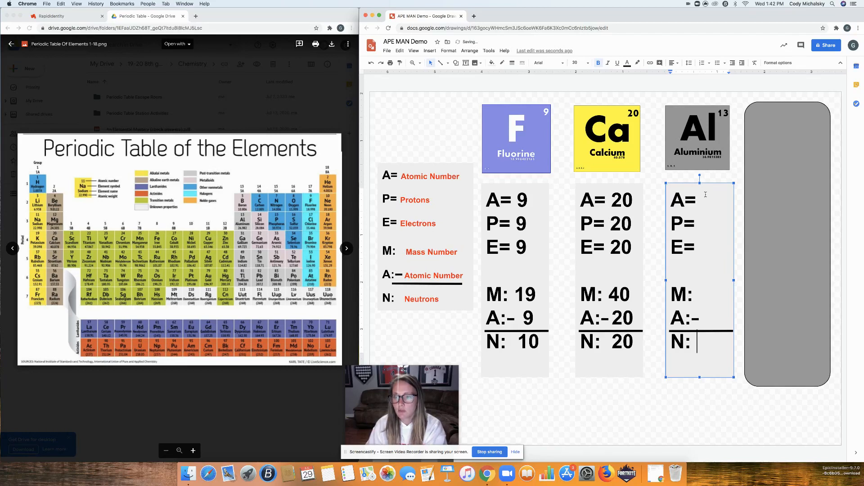
# - Enter aluminium's A, P and E values as 13, 13 and 13
pyautogui.write('13')
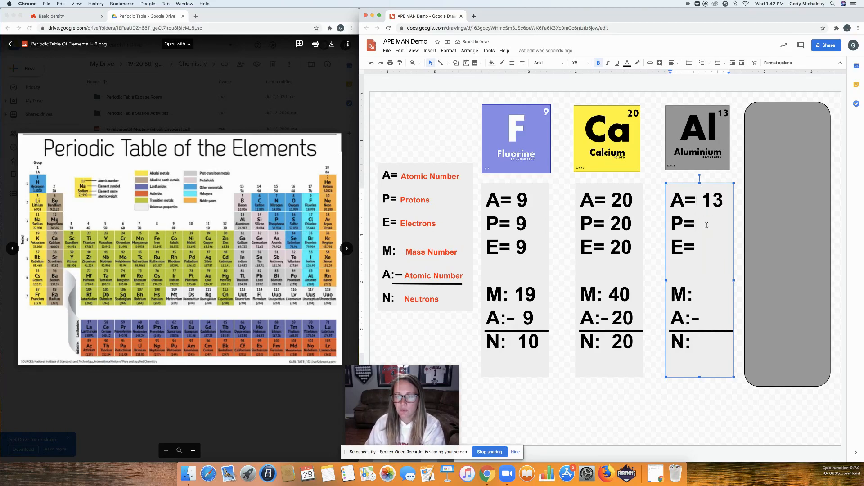
pyautogui.write('13')
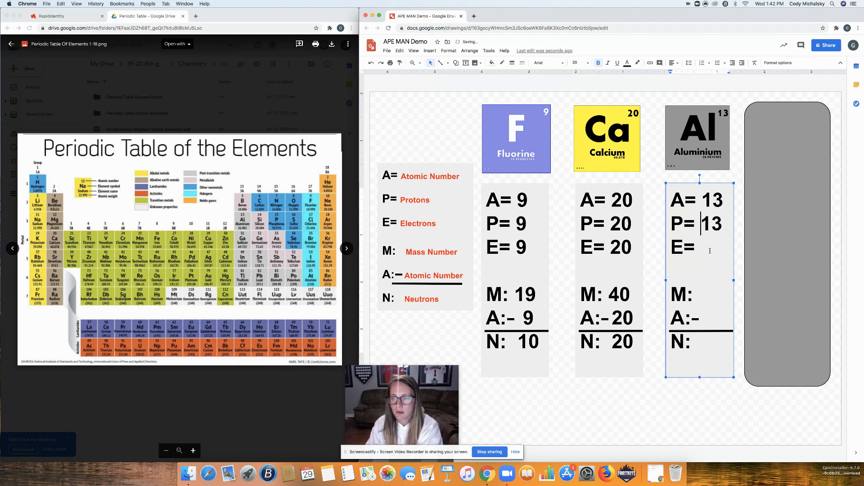
pyautogui.write('13')
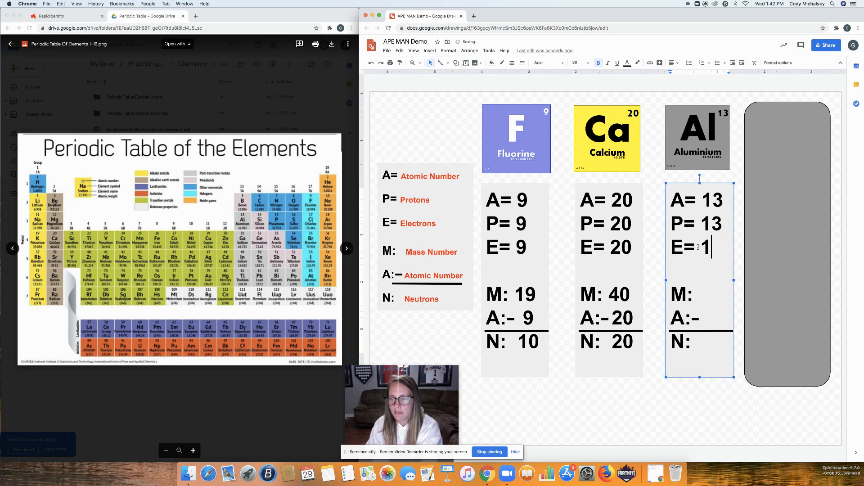
pyautogui.write('3')
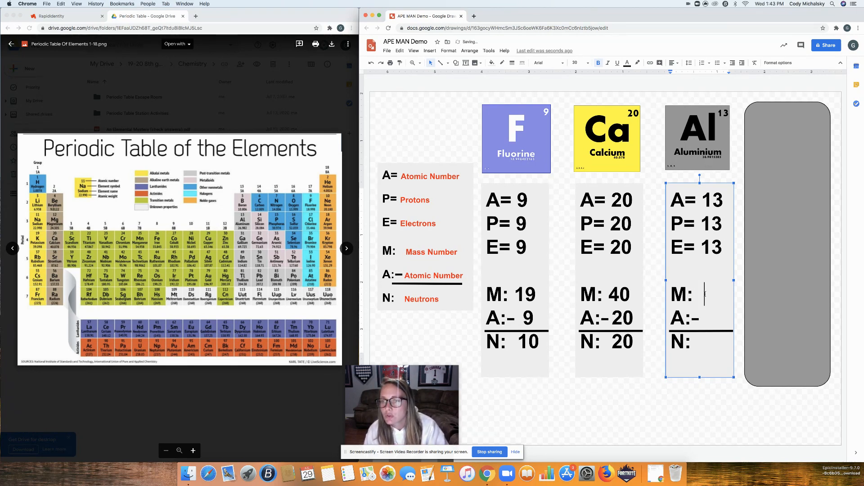
# - Enter aluminium's M, A and N values as 27, 13 and 14
pyautogui.write('27')
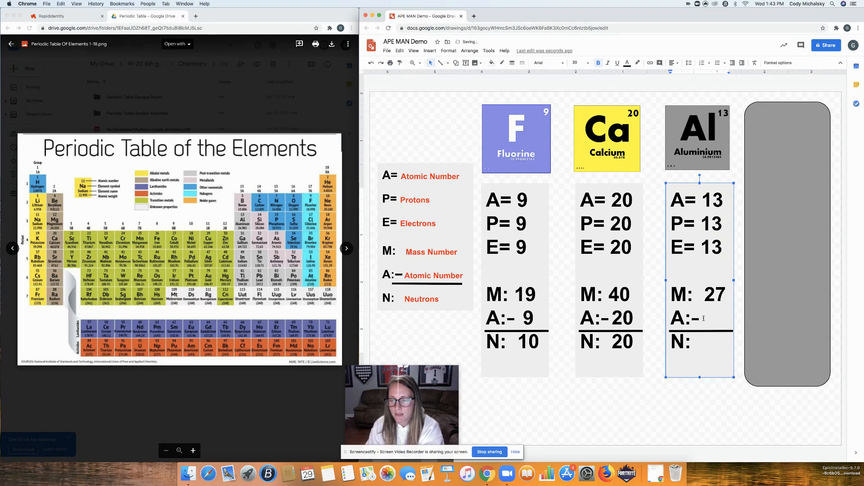
pyautogui.write('13')
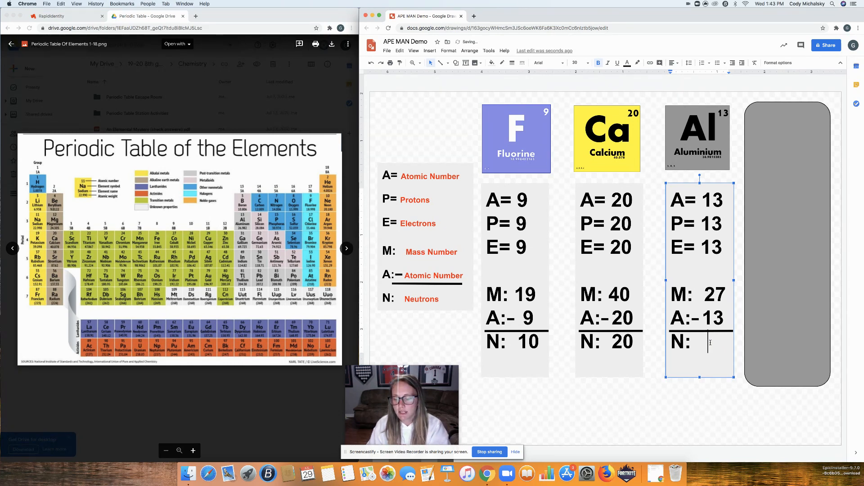
pyautogui.write('14')
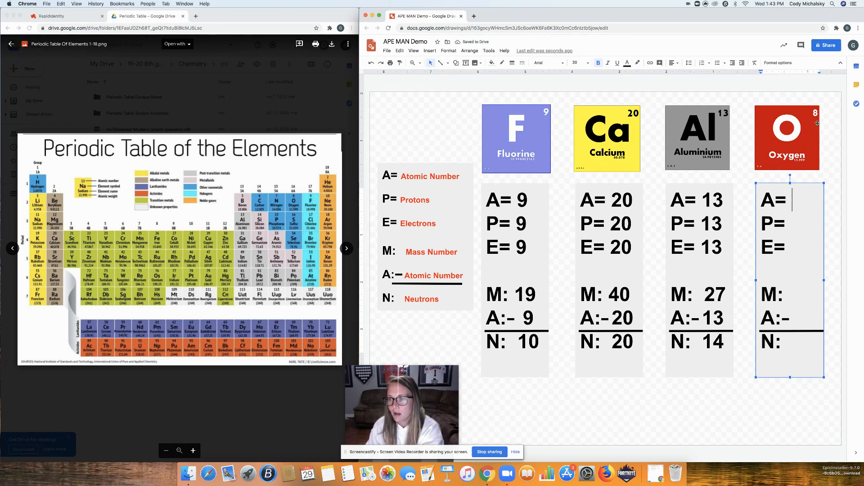
# - Enter oxygen's values A=8, P=8, E=8, M:16, A:8, N:8 and deselect the box
pyautogui.write('8')
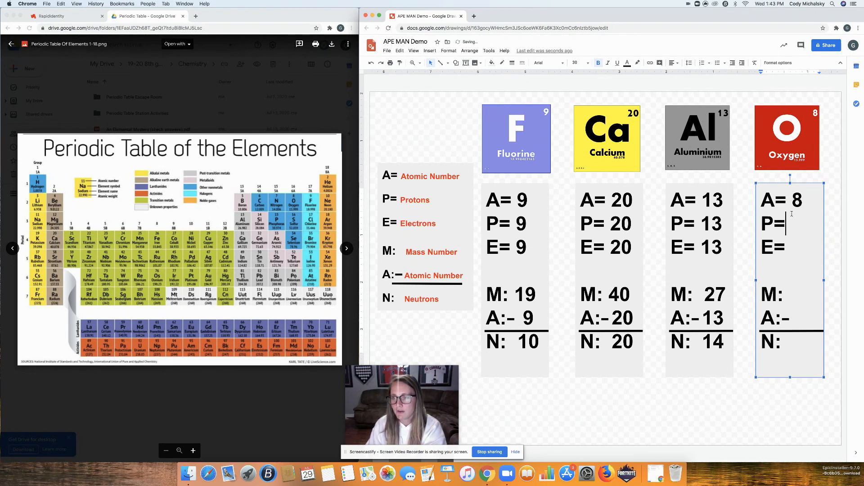
pyautogui.write('8')
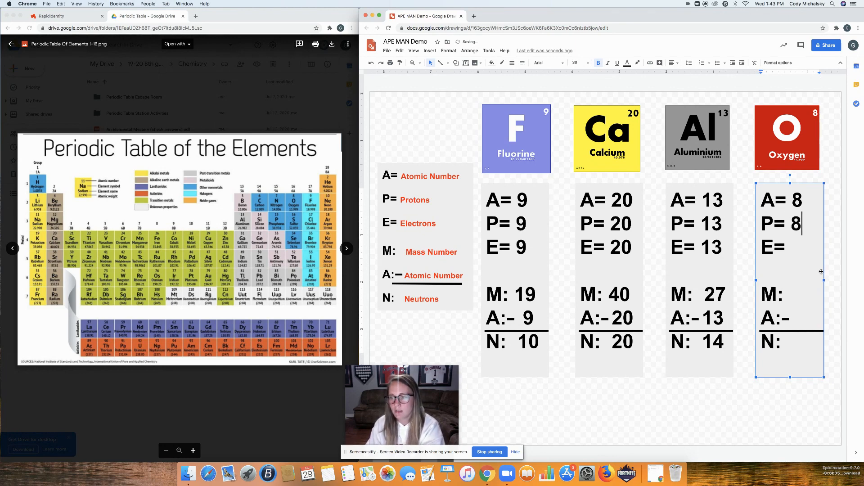
pyautogui.write('8')
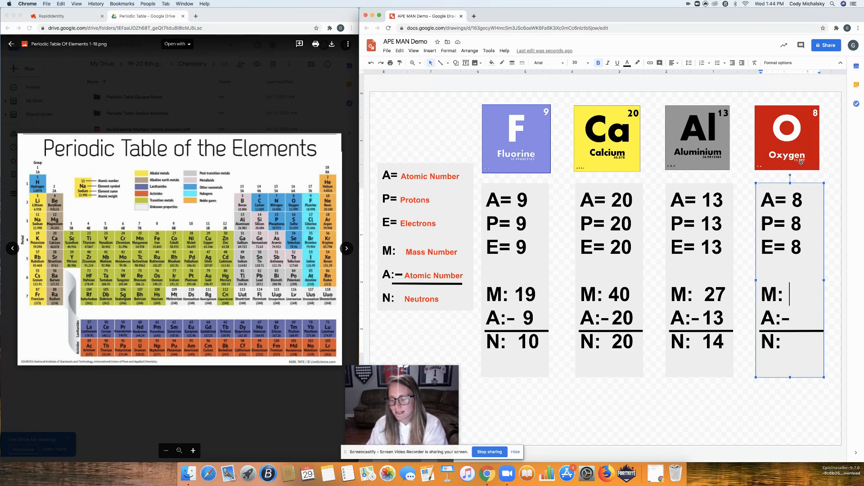
pyautogui.write('16')
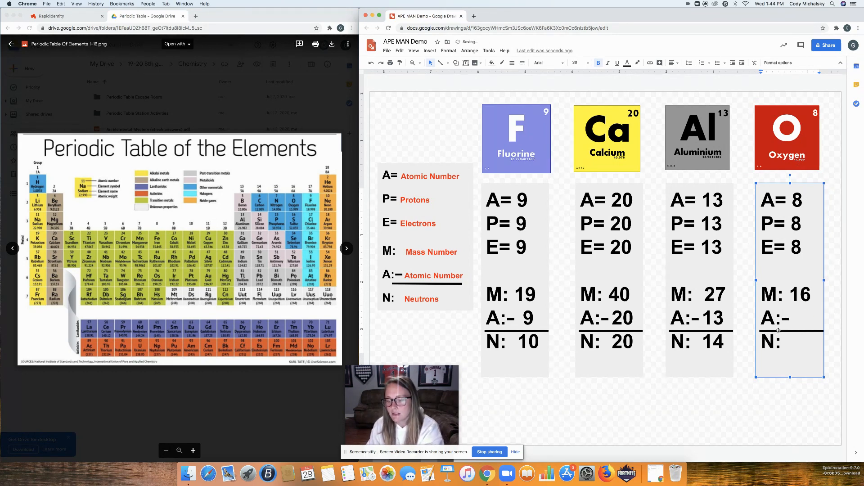
pyautogui.write('8')
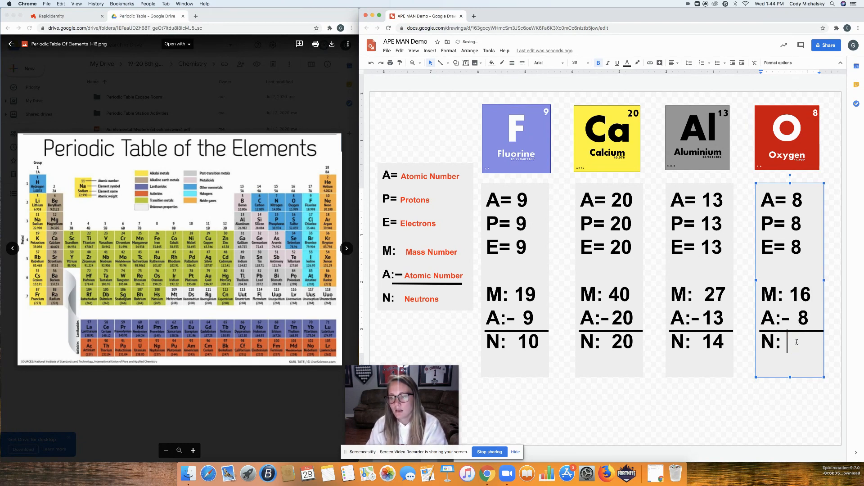
pyautogui.write('8')
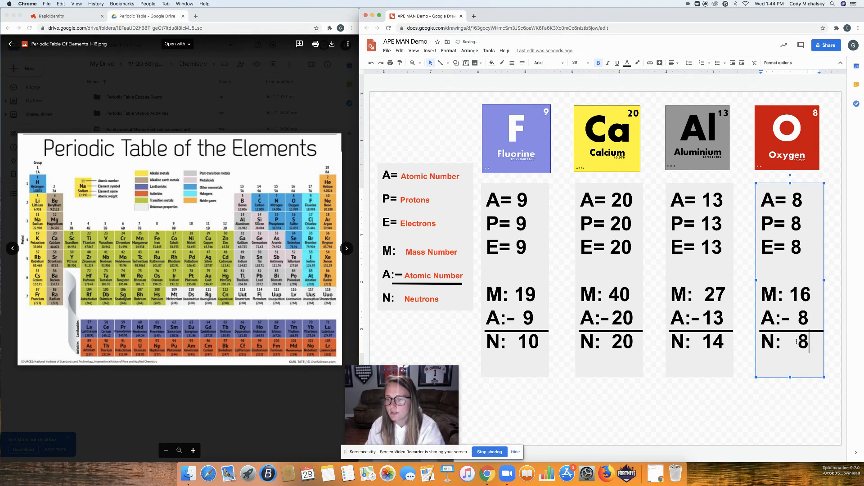
pyautogui.click(583, 426)
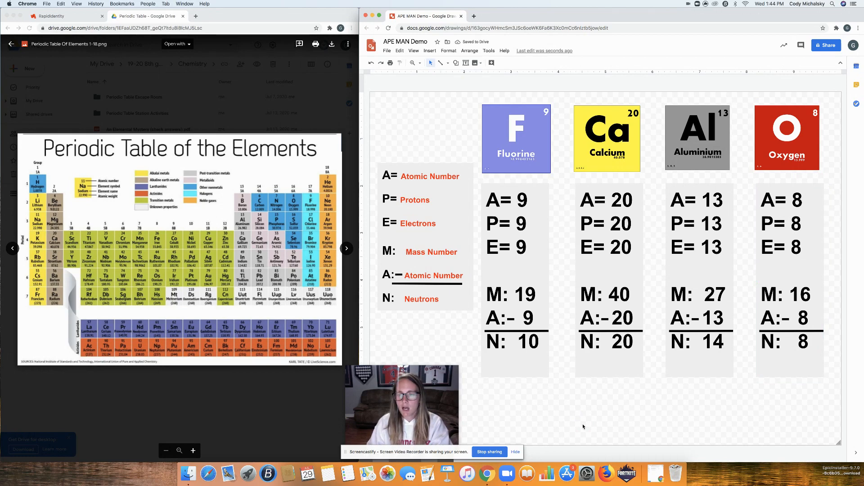